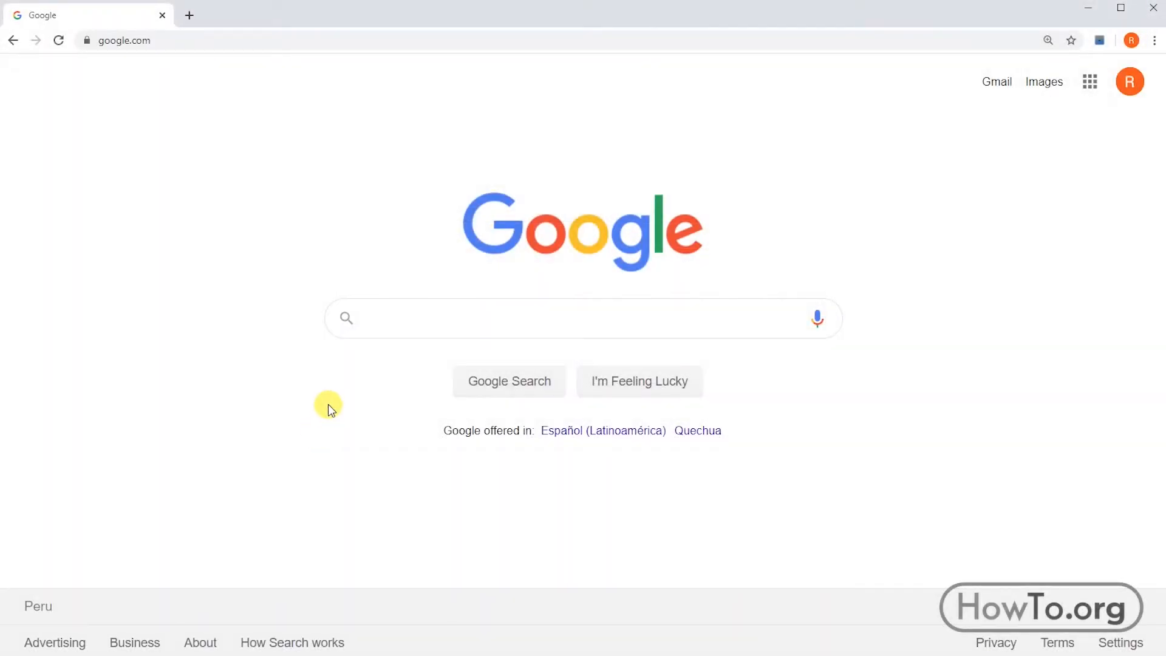
Navigate to outlook.com and start signing in to the Outlook account.
type("outlook.com")
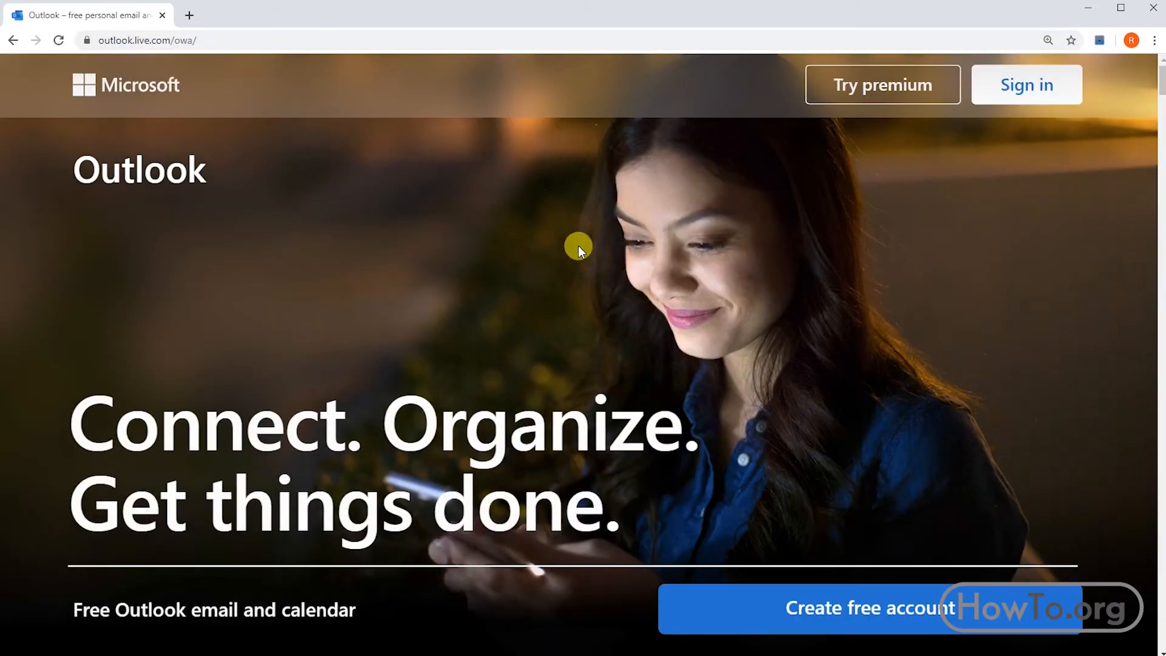
mouse_move(620, 306)
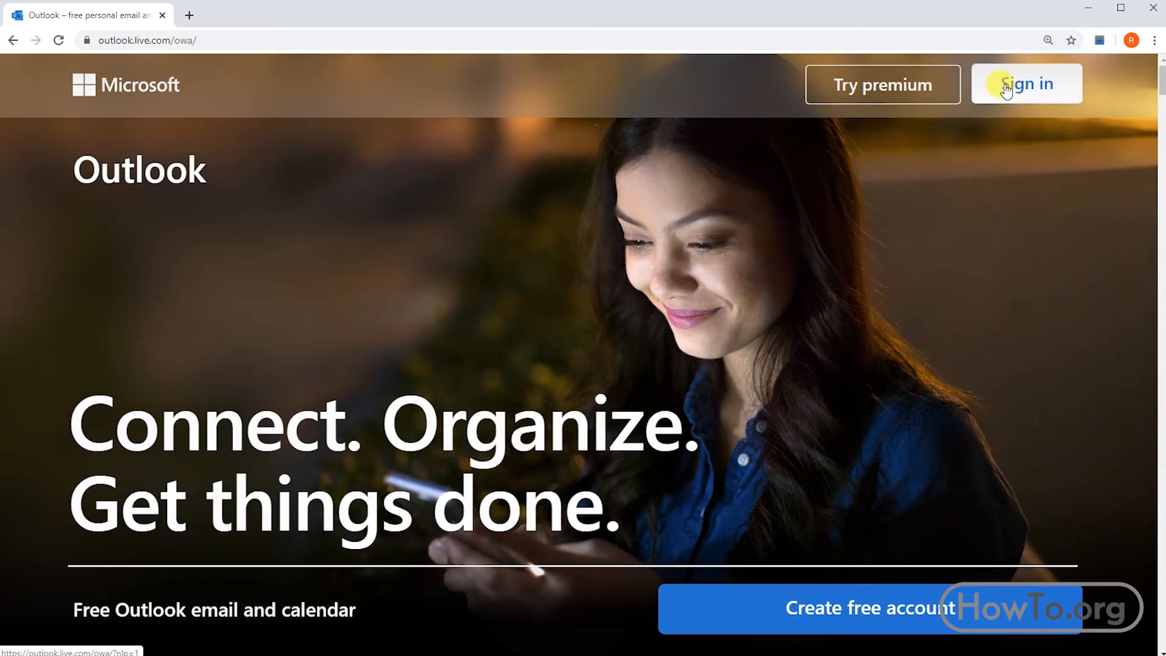
left_click(1026, 83)
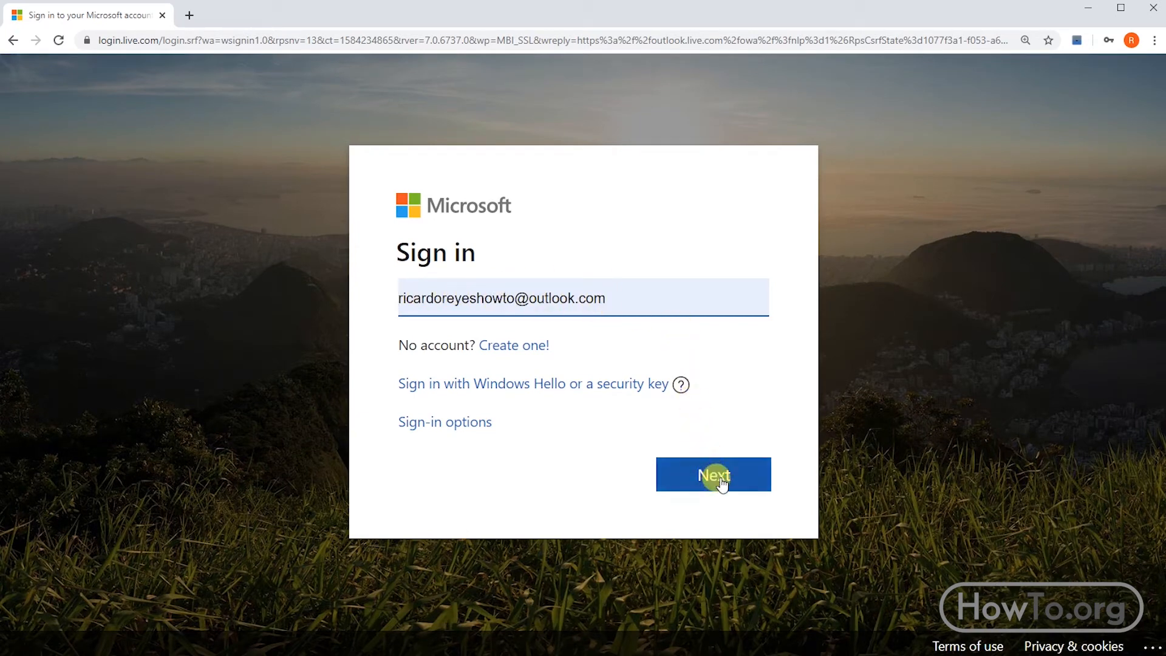
left_click(713, 475)
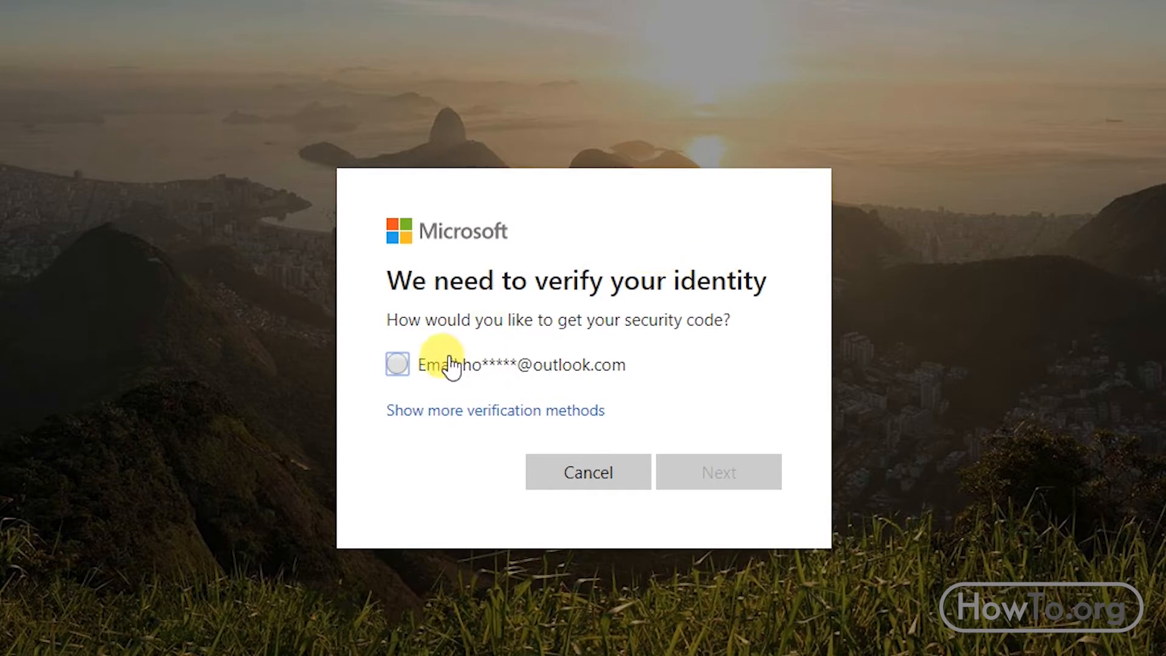
left_click(397, 364)
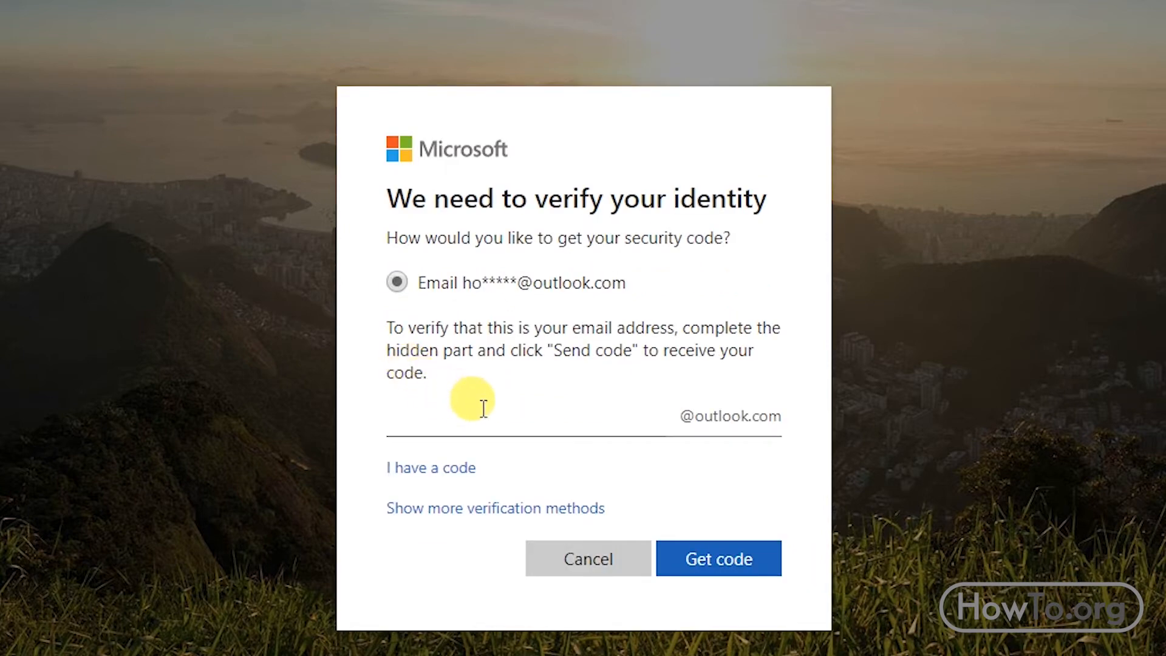
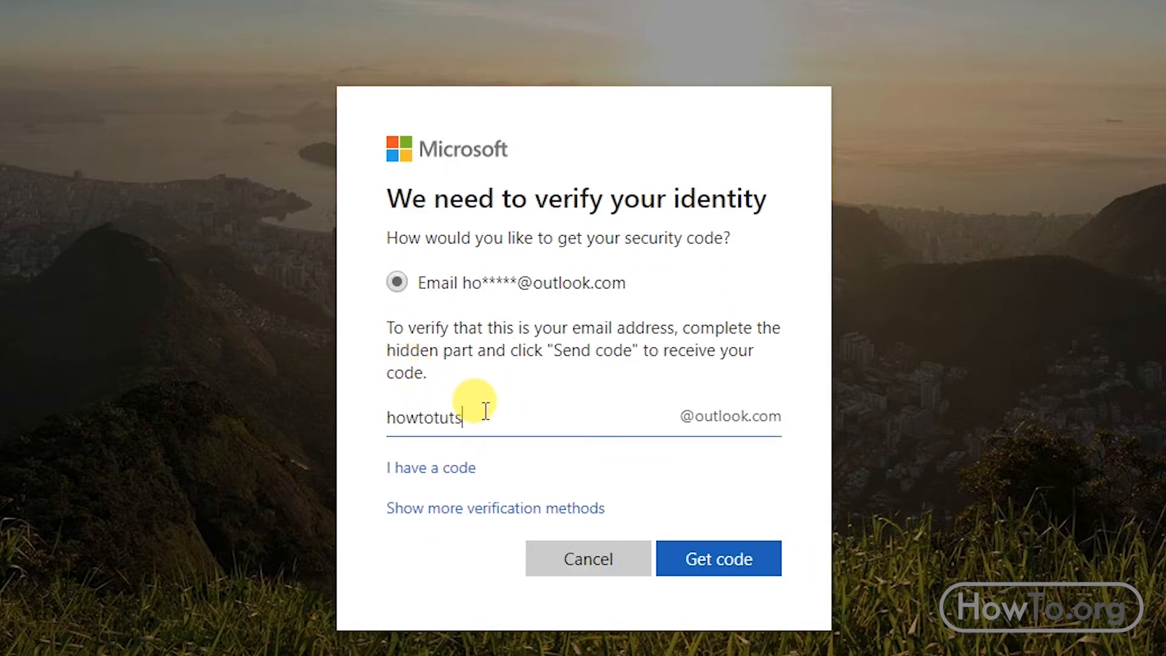
left_click(717, 558)
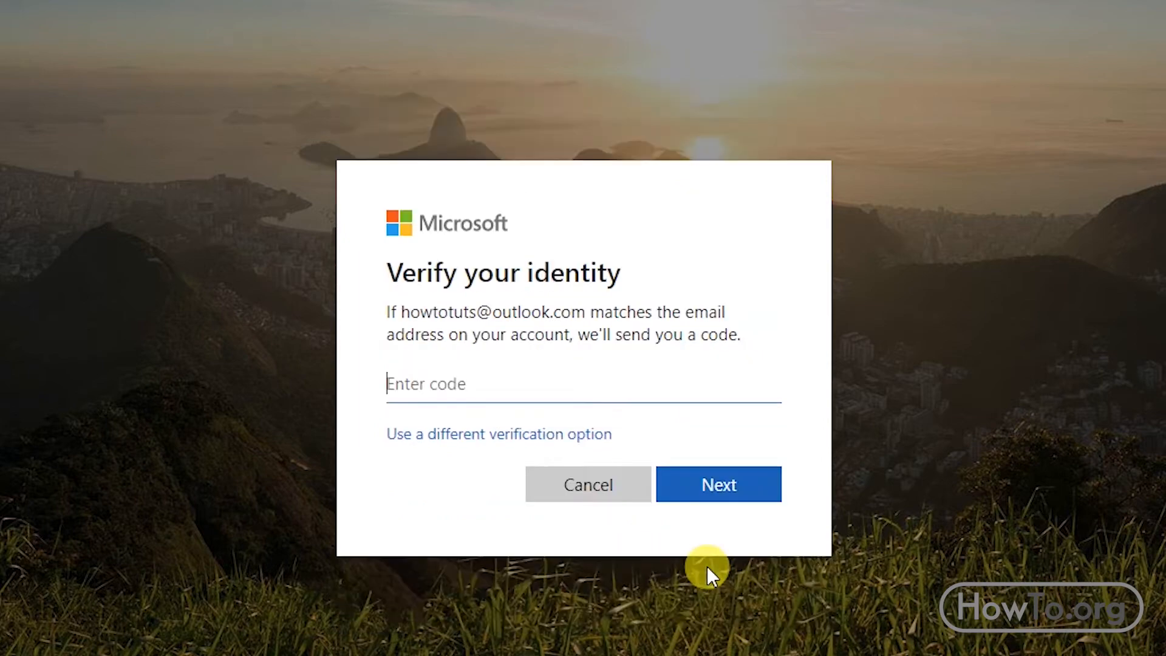
left_click(717, 485)
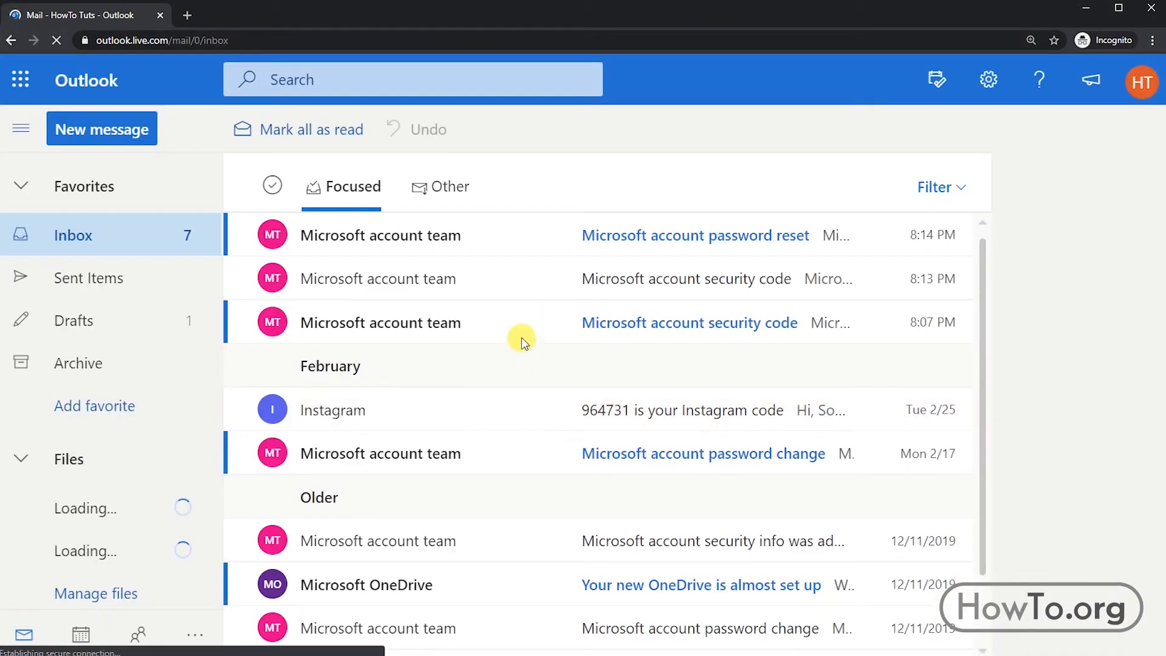
Read the latest Microsoft account security code email in the backup inbox.
left_click(695, 235)
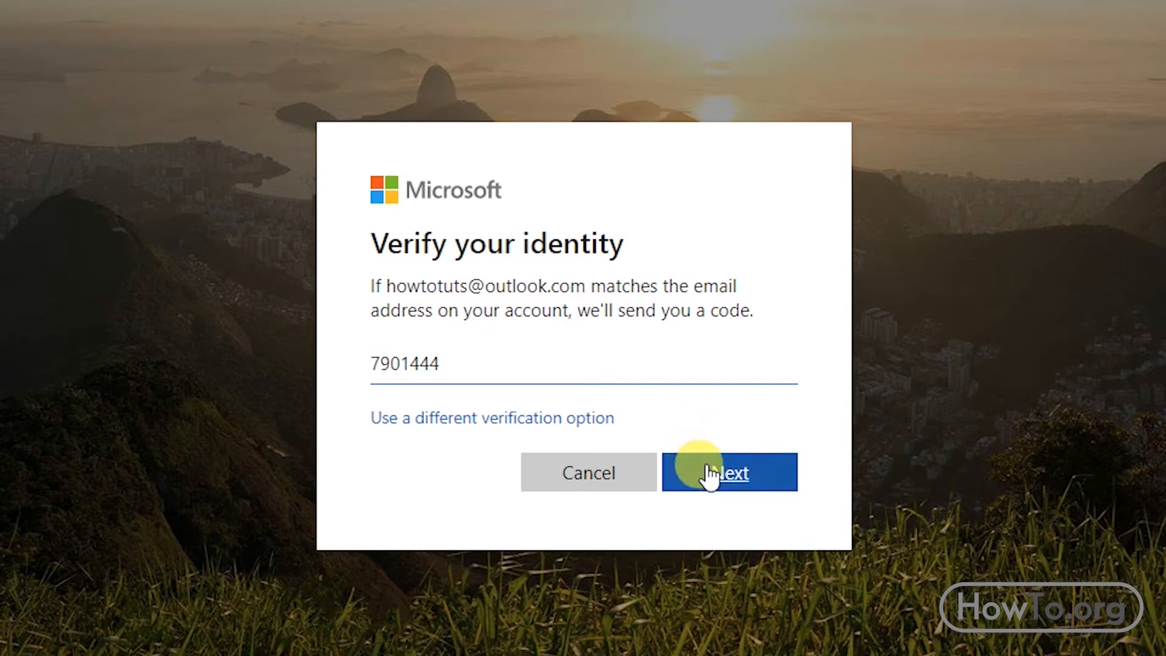
Submit the emailed security code and save the new account password.
left_click(728, 473)
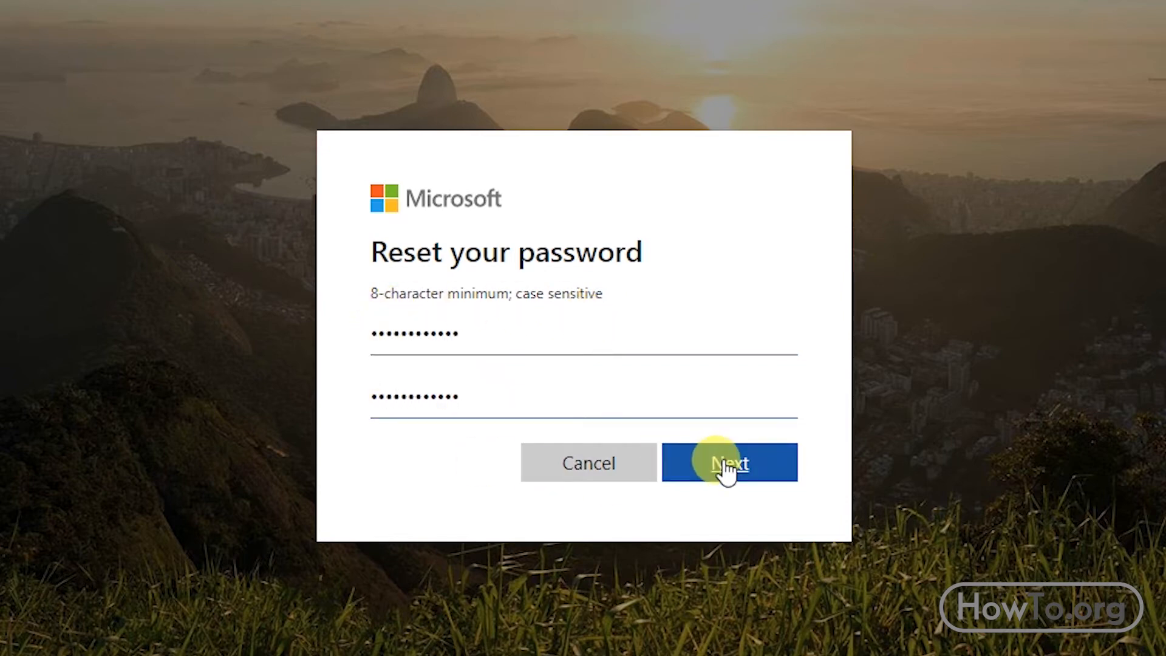
left_click(729, 462)
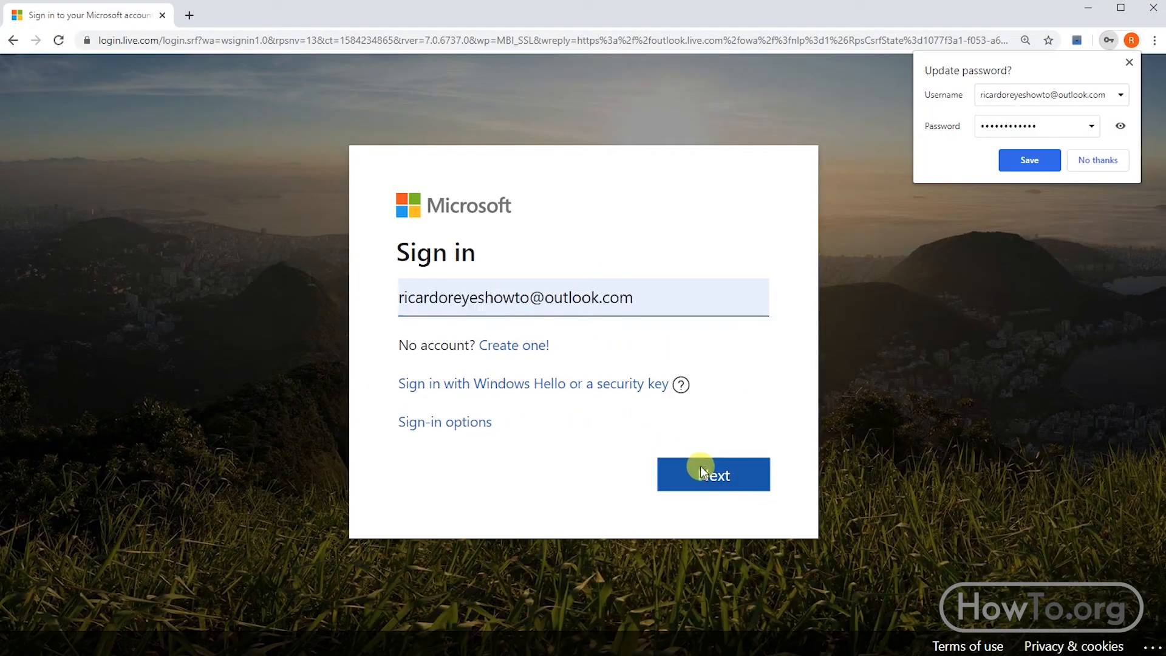
Start another reset by text message, confirm the phone ending 2771, and enter the SMS code.
left_click(712, 475)
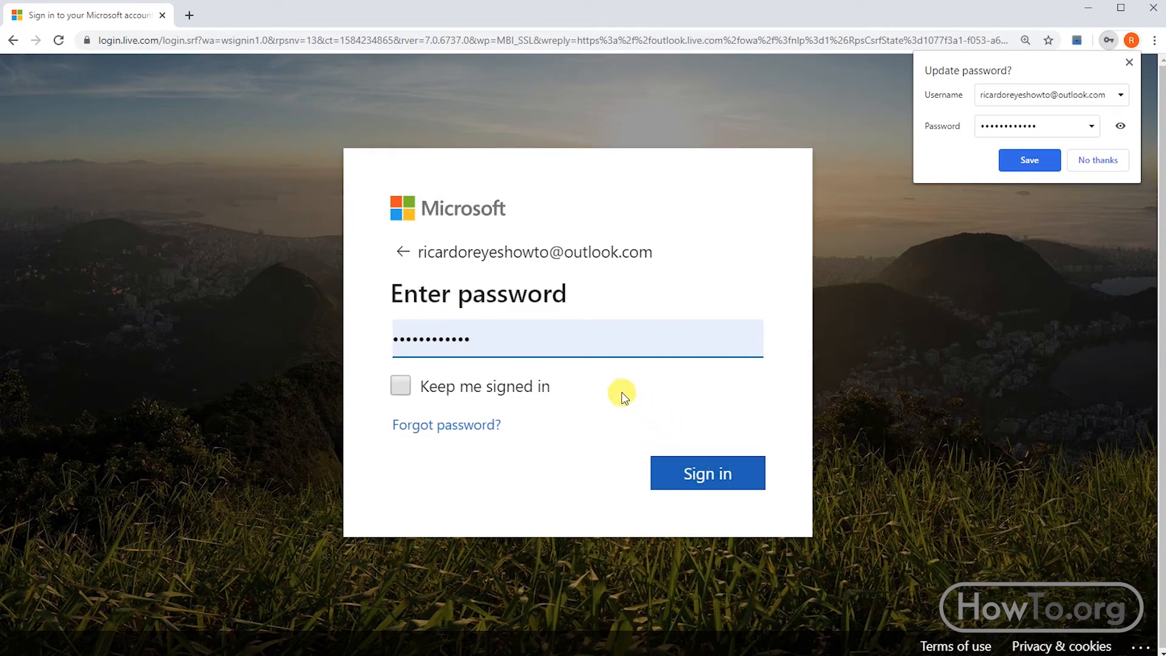
left_click(446, 426)
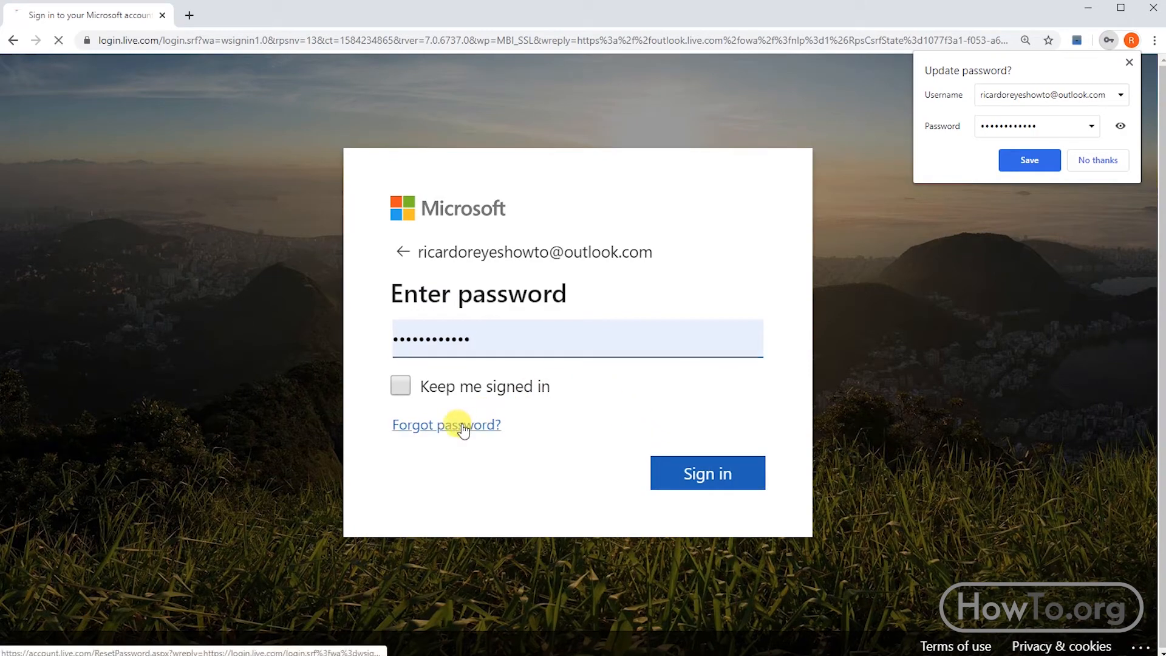
left_click(446, 425)
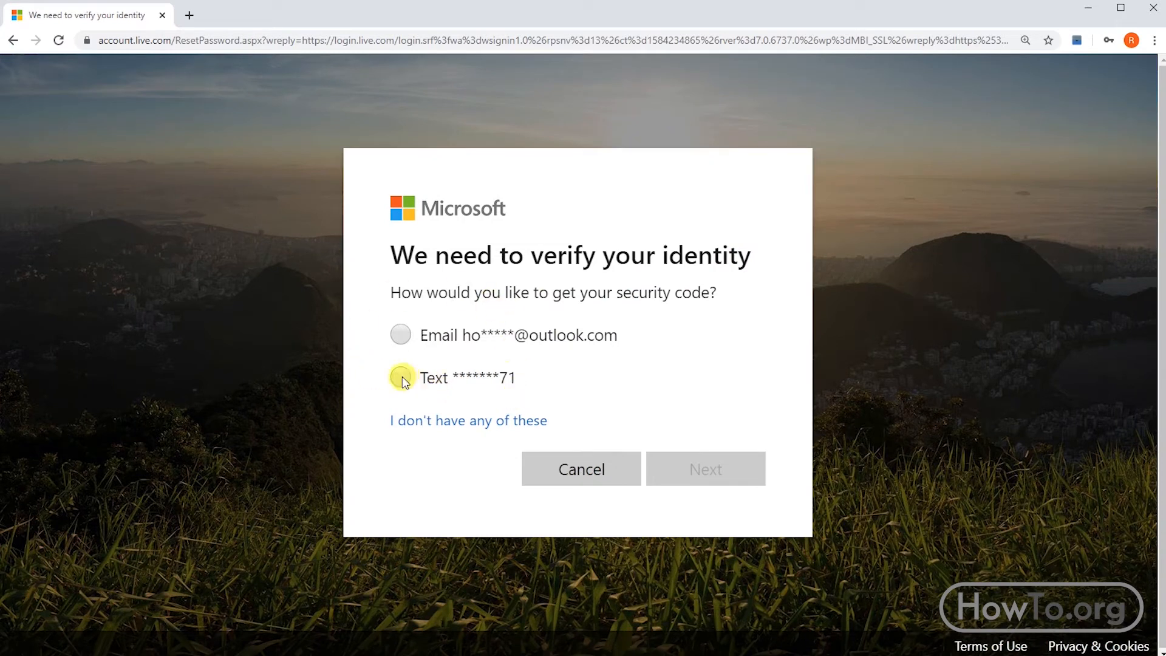
left_click(400, 376)
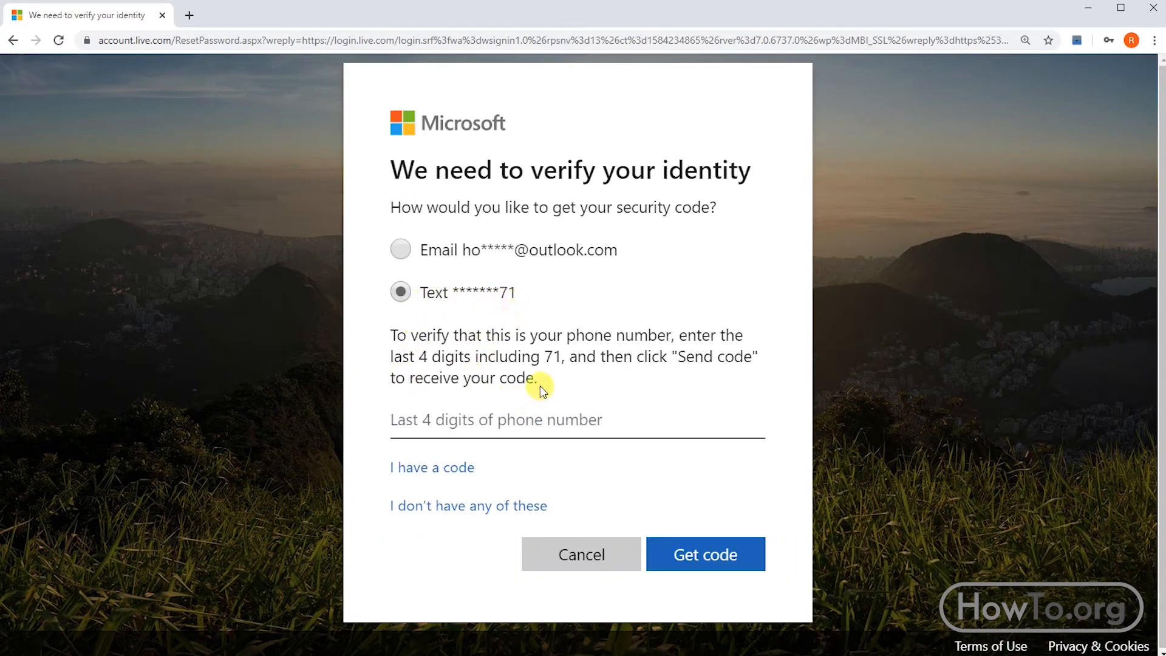
type("2771")
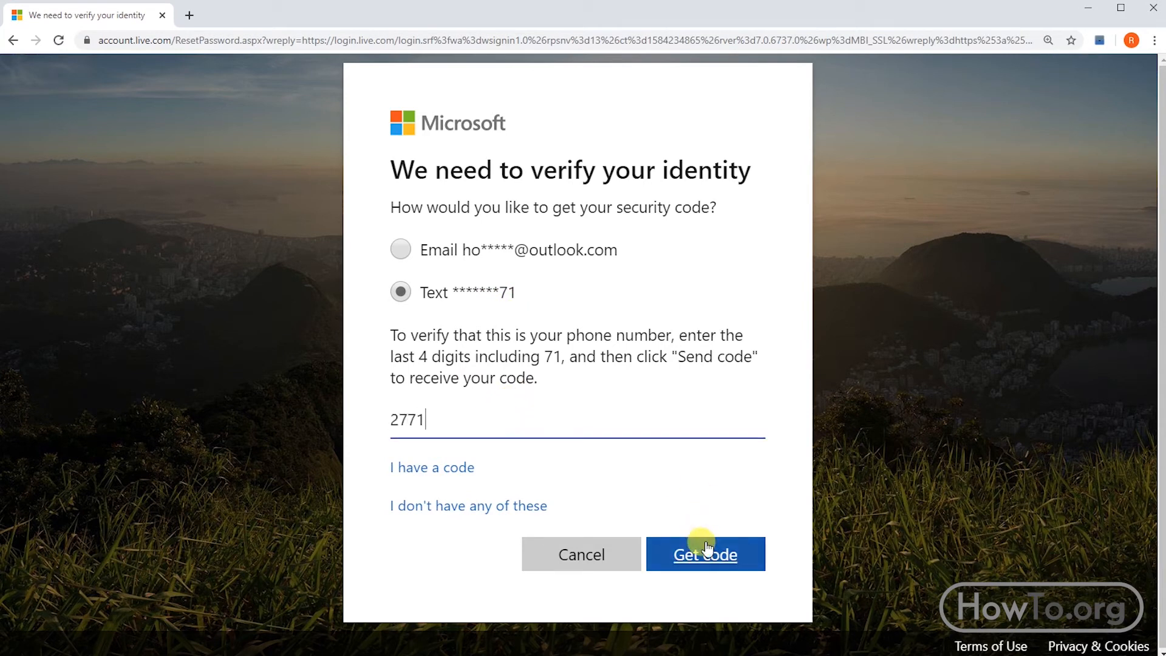
left_click(703, 554)
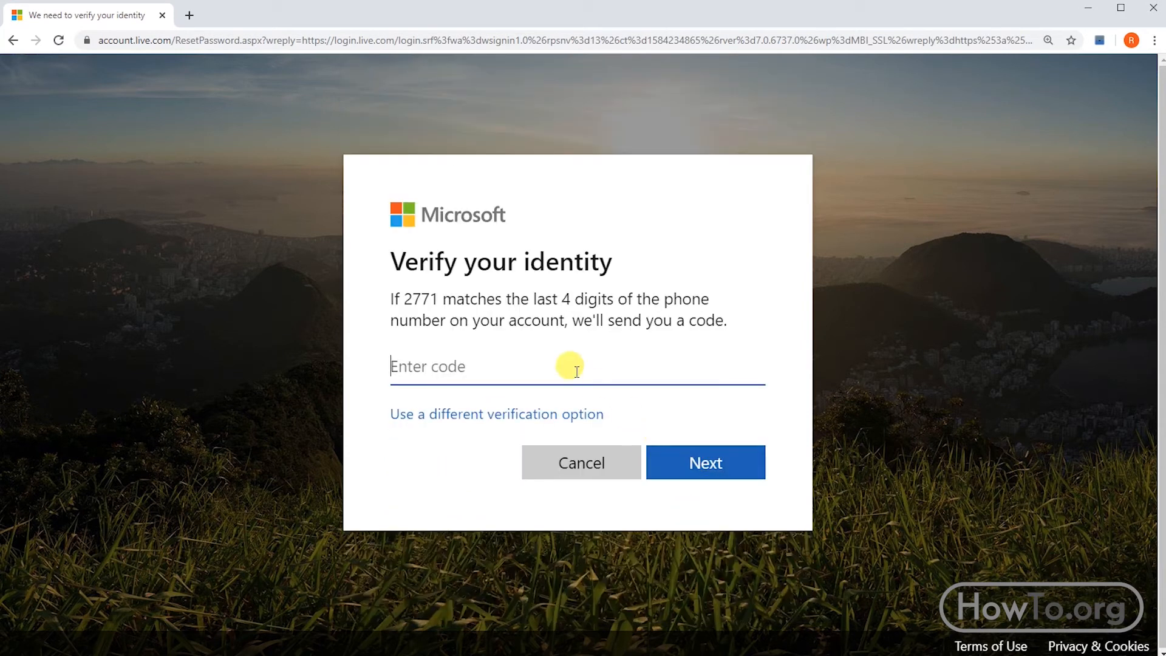
mouse_move(571, 378)
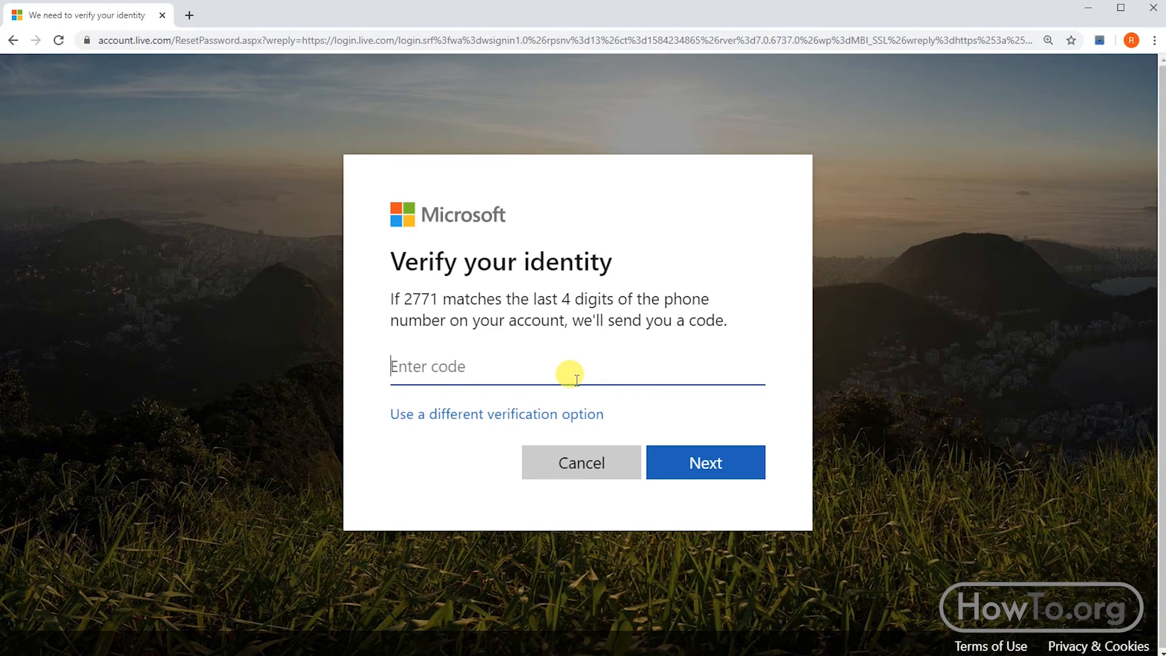
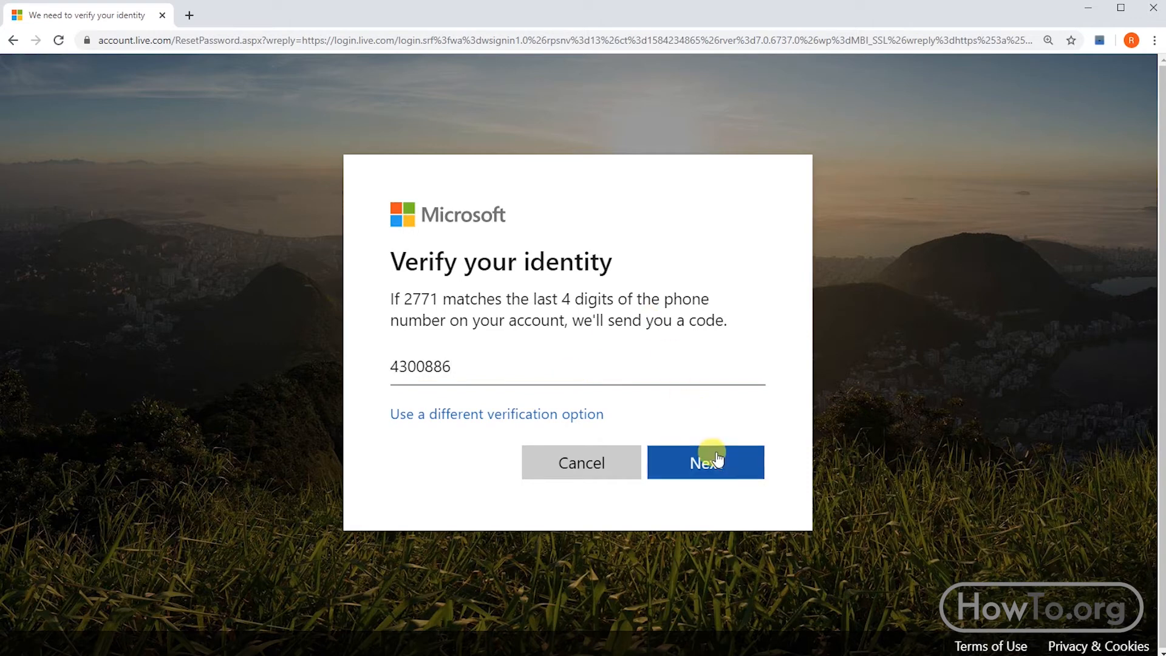
left_click(704, 462)
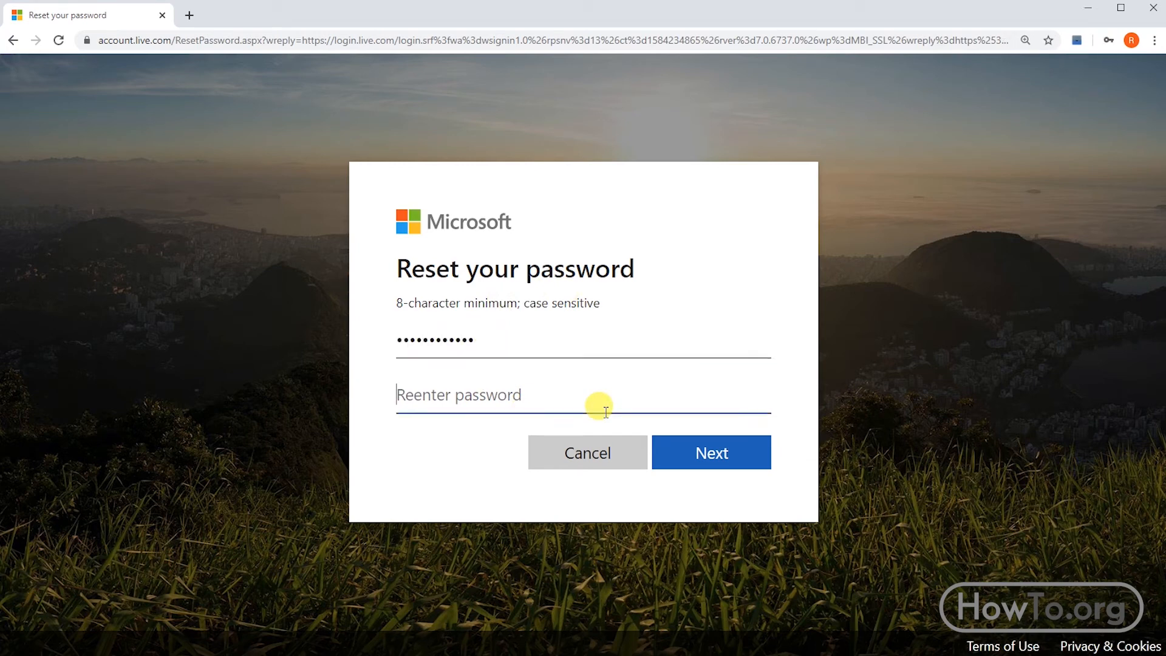
type("password")
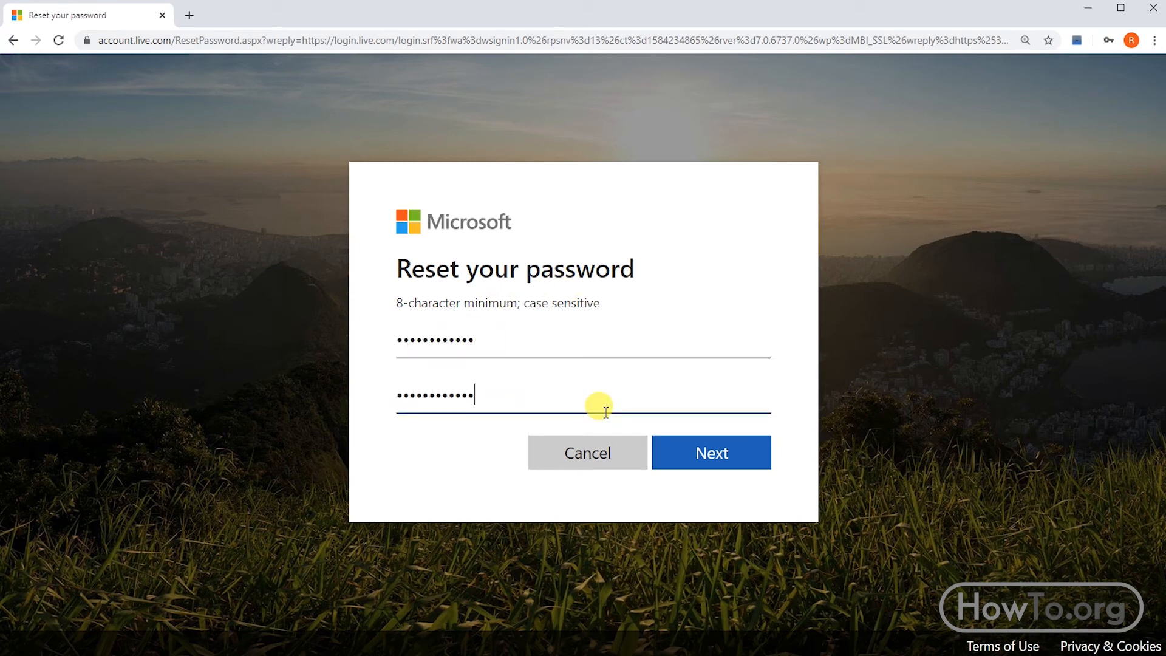
left_click(710, 452)
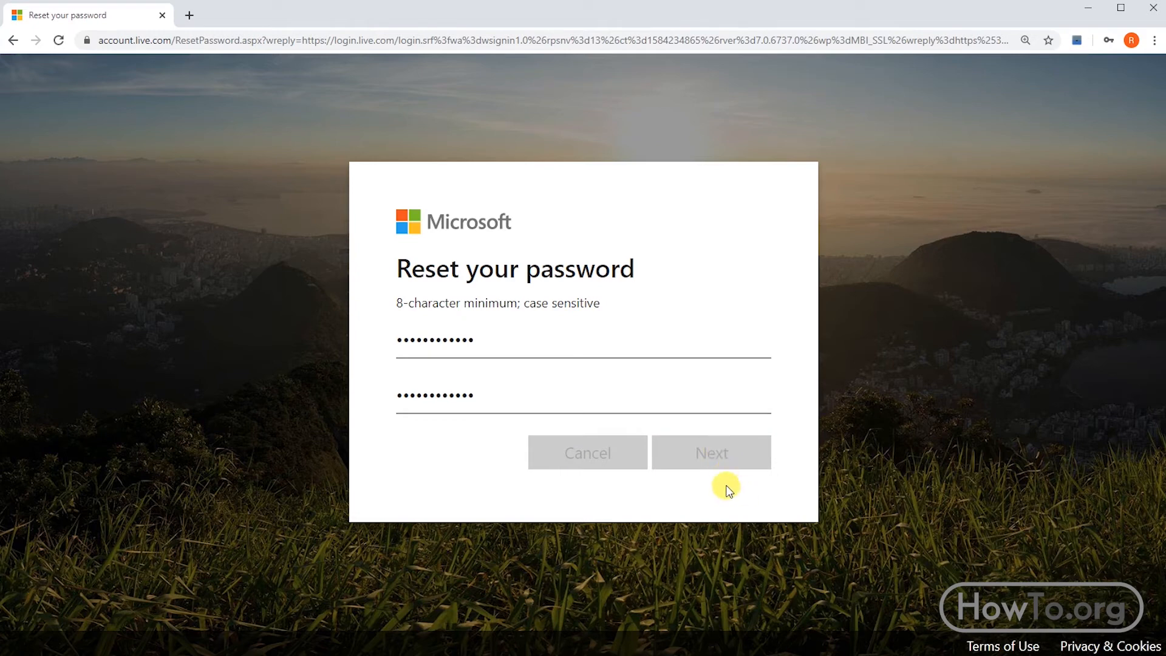
left_click(709, 452)
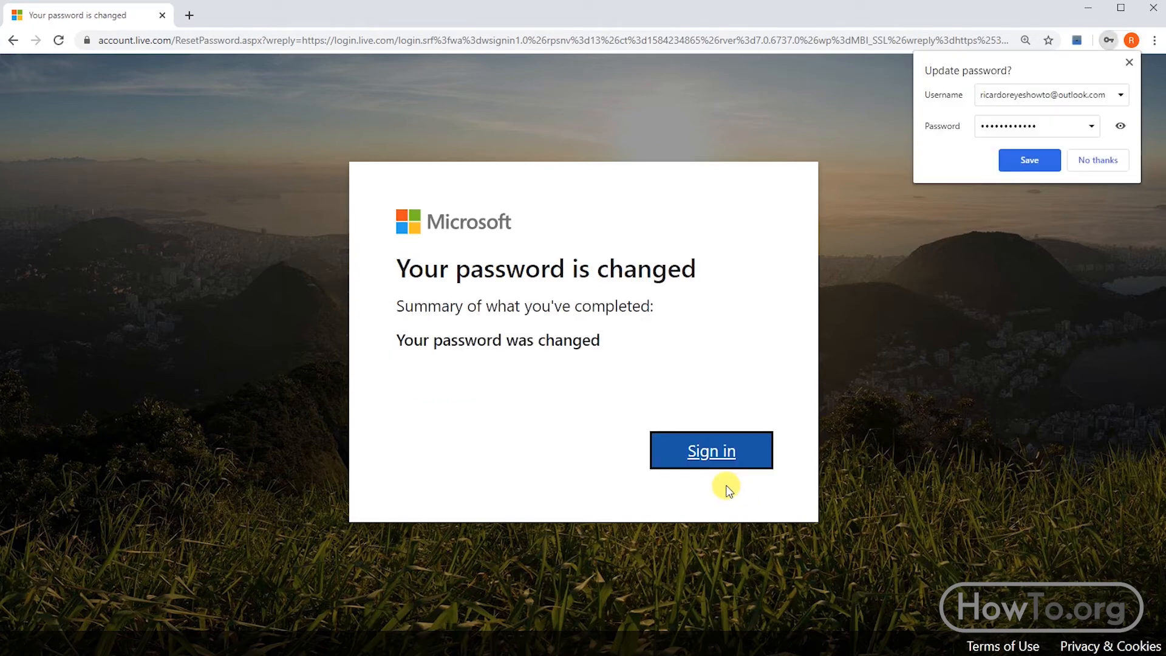
left_click(709, 449)
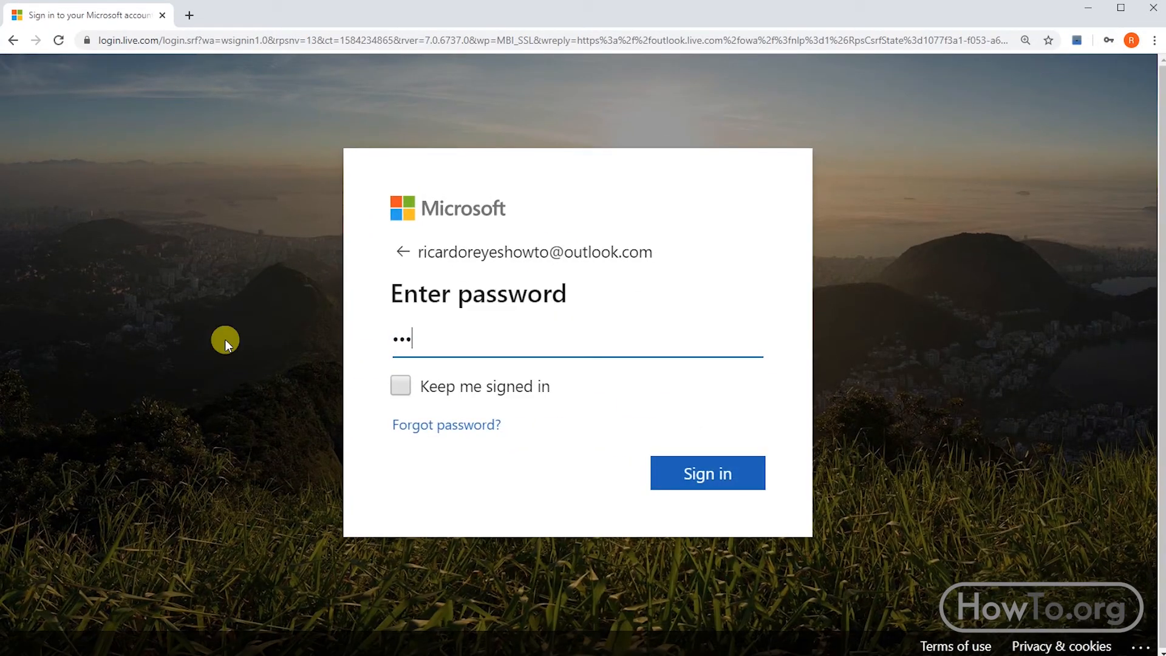
Sign in with the new password and go to My account from the profile avatar menu.
left_click(706, 473)
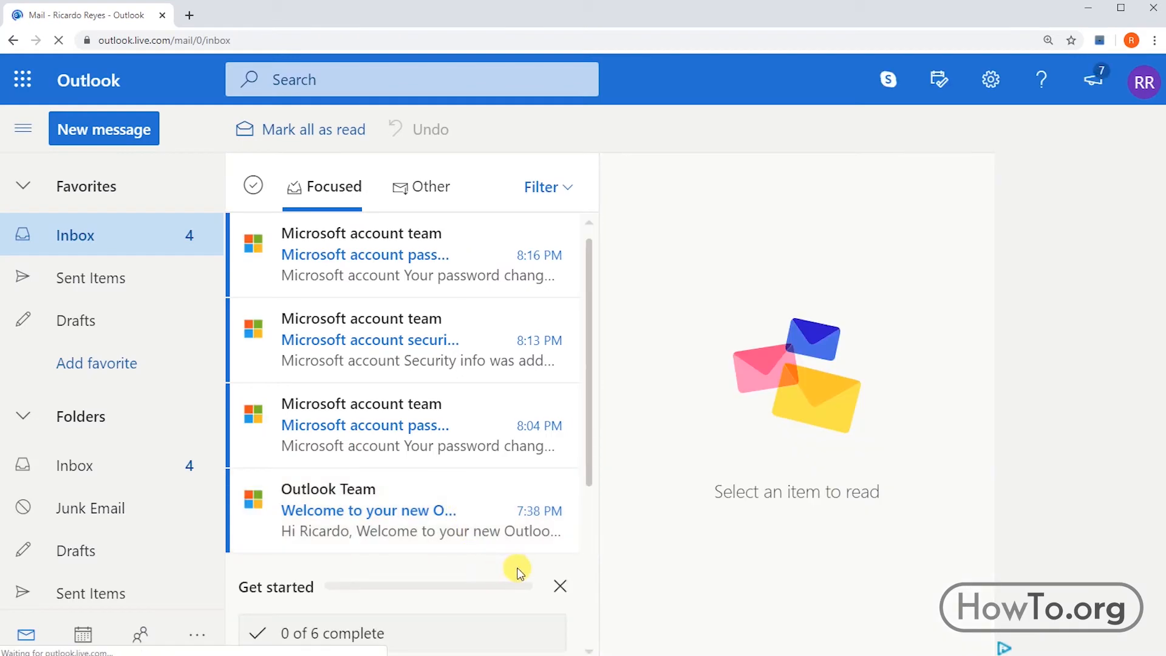
left_click(1144, 80)
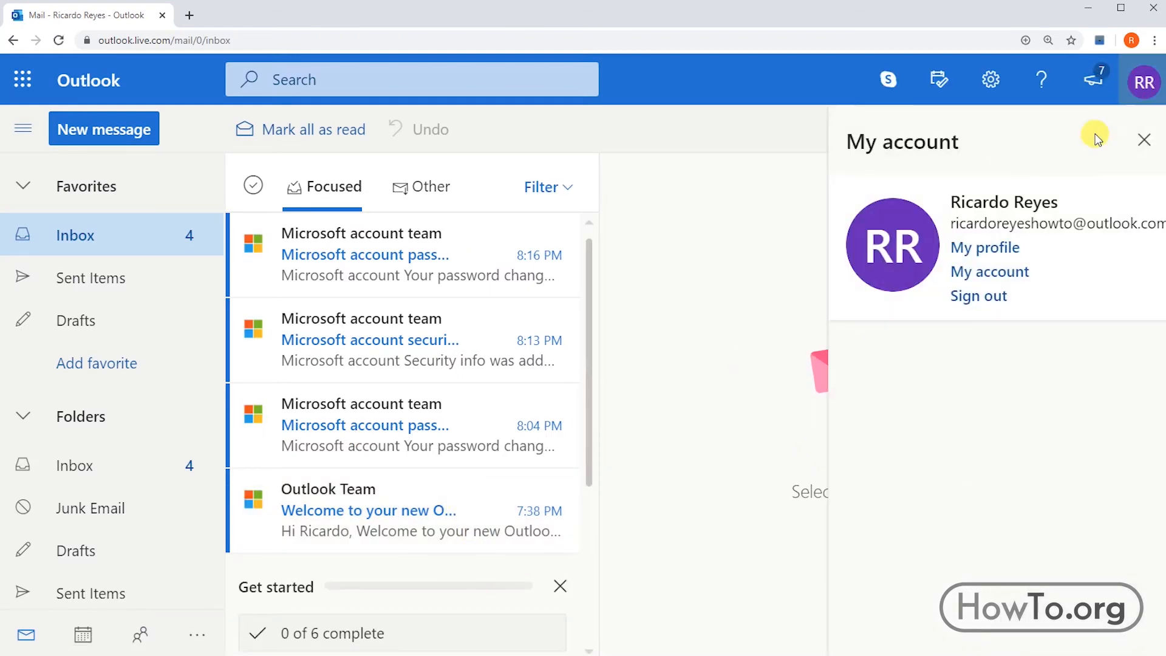
left_click(989, 271)
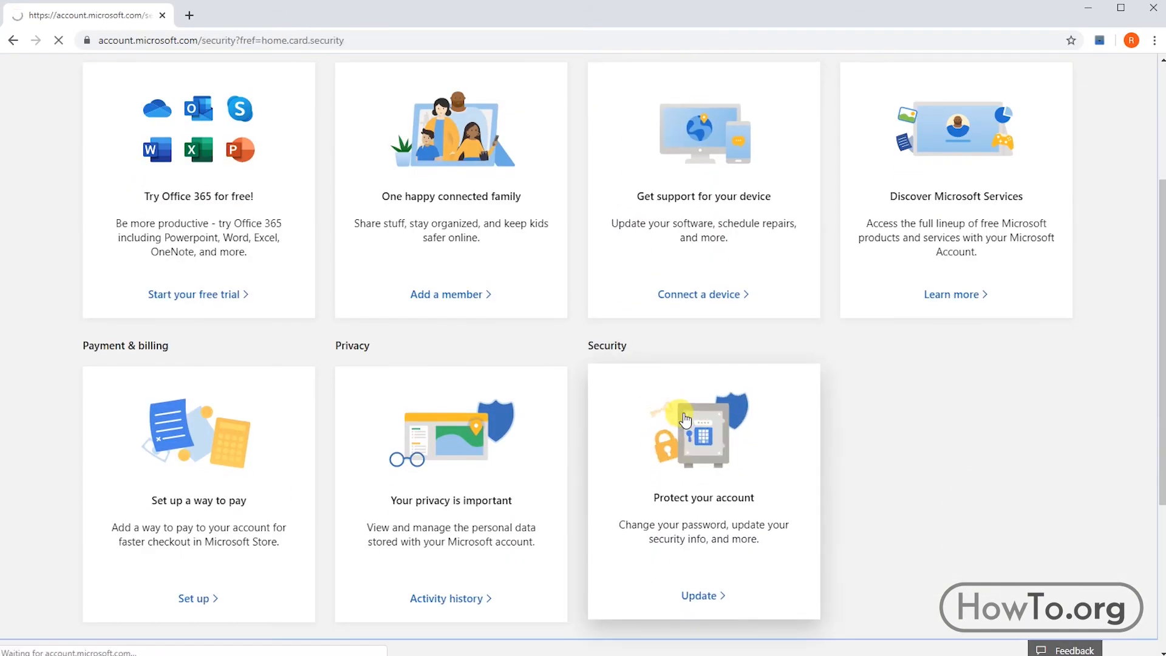
Go to Protect your account, then Update my info on the Security contact info card.
left_click(701, 595)
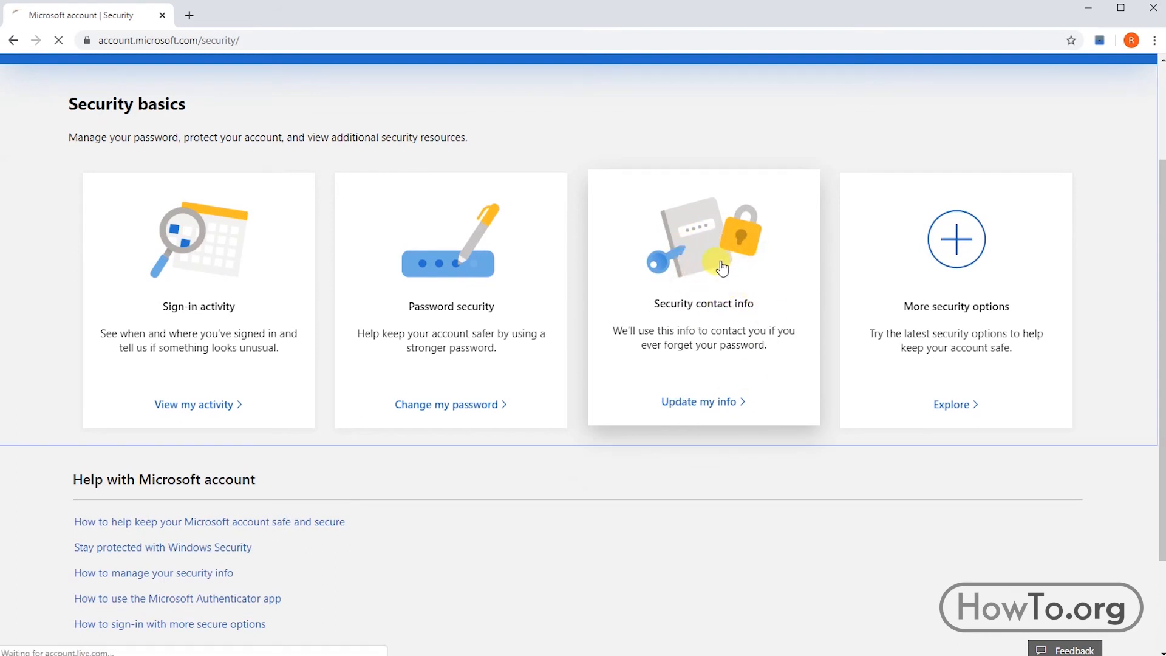
left_click(702, 402)
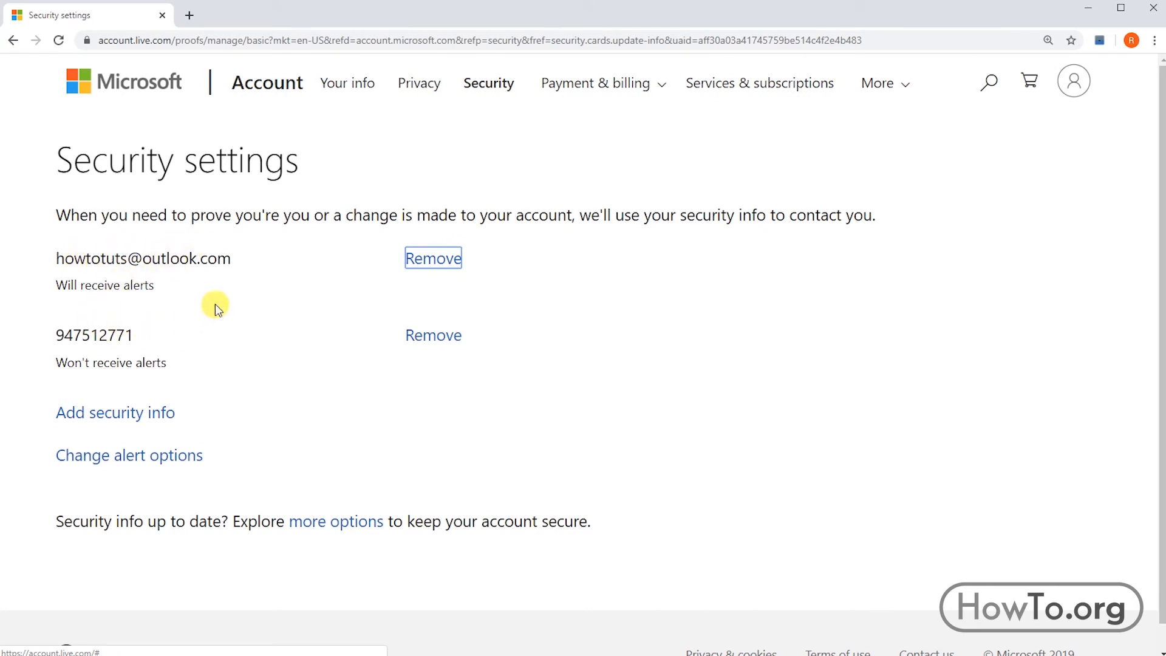
mouse_move(164, 336)
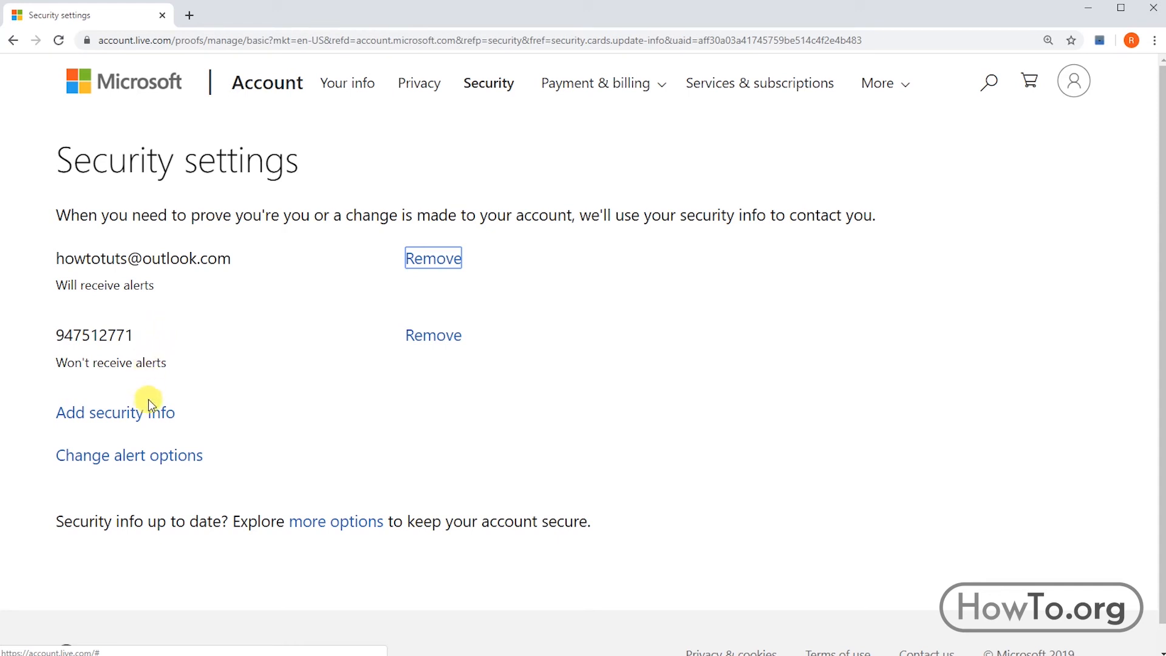
left_click(114, 413)
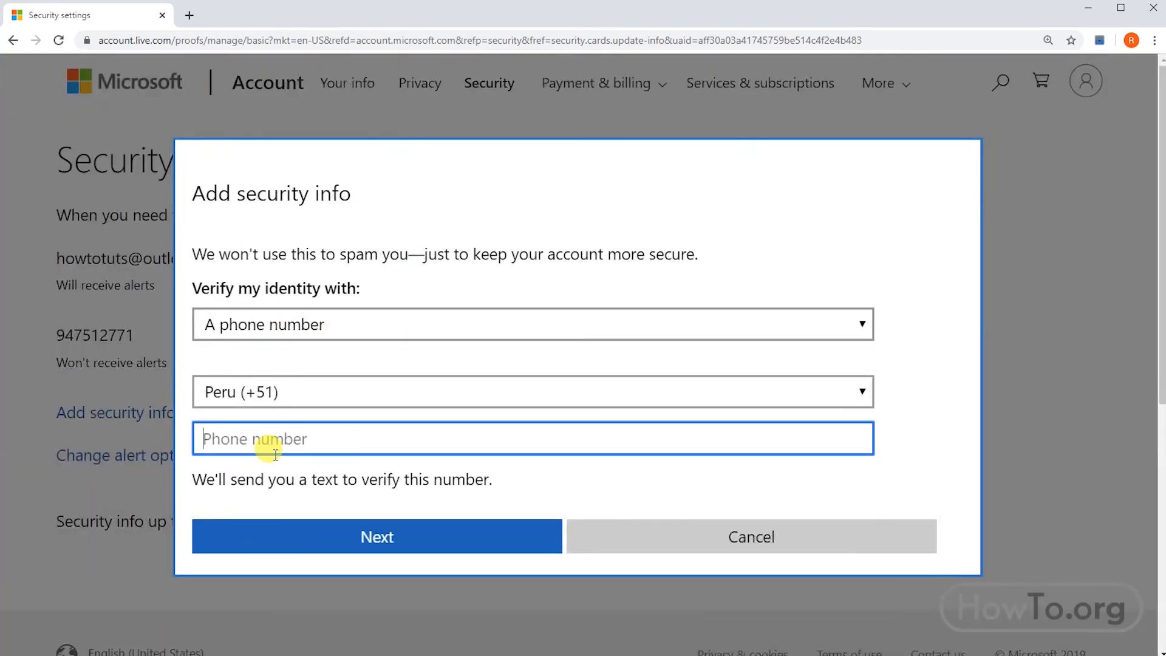
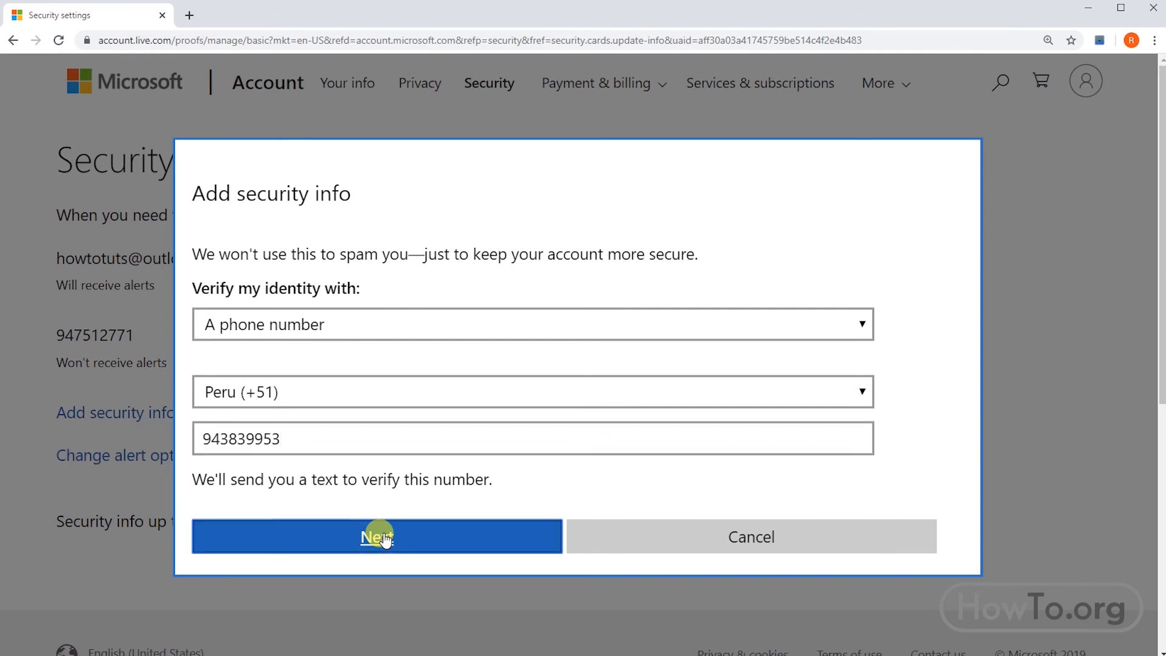
left_click(376, 536)
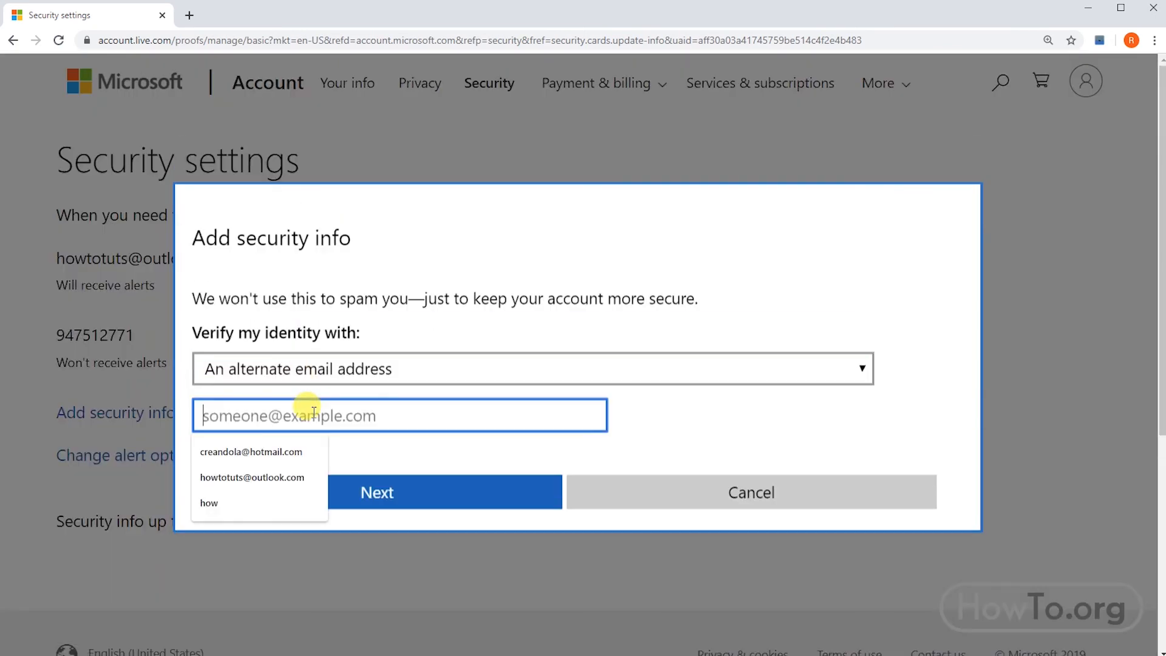
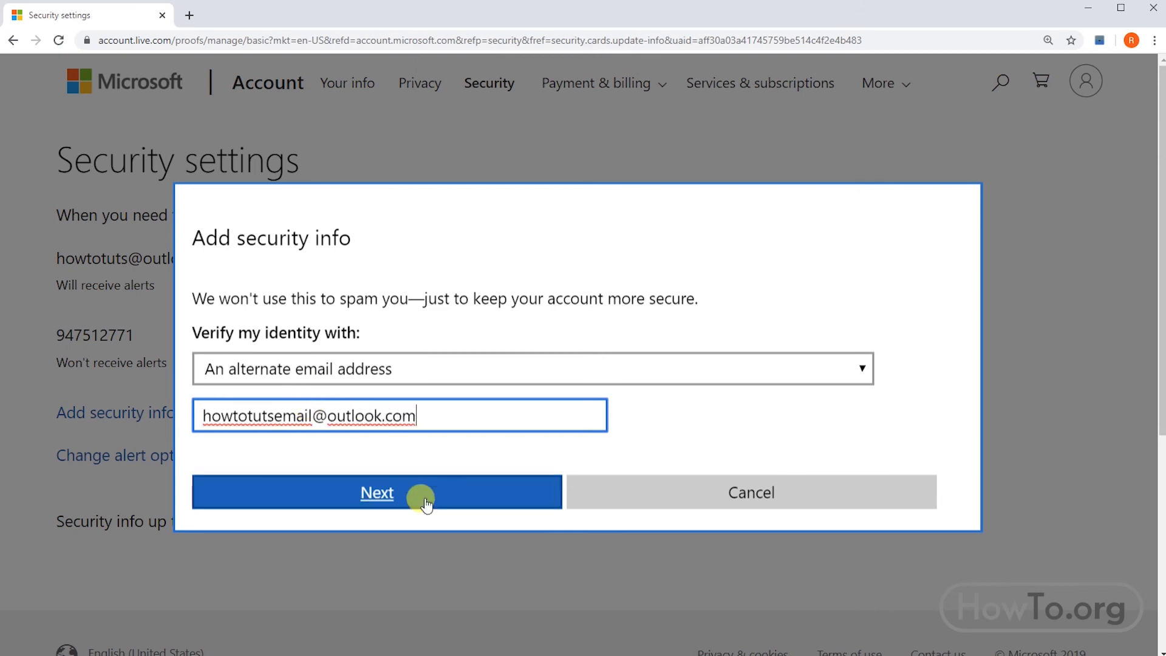